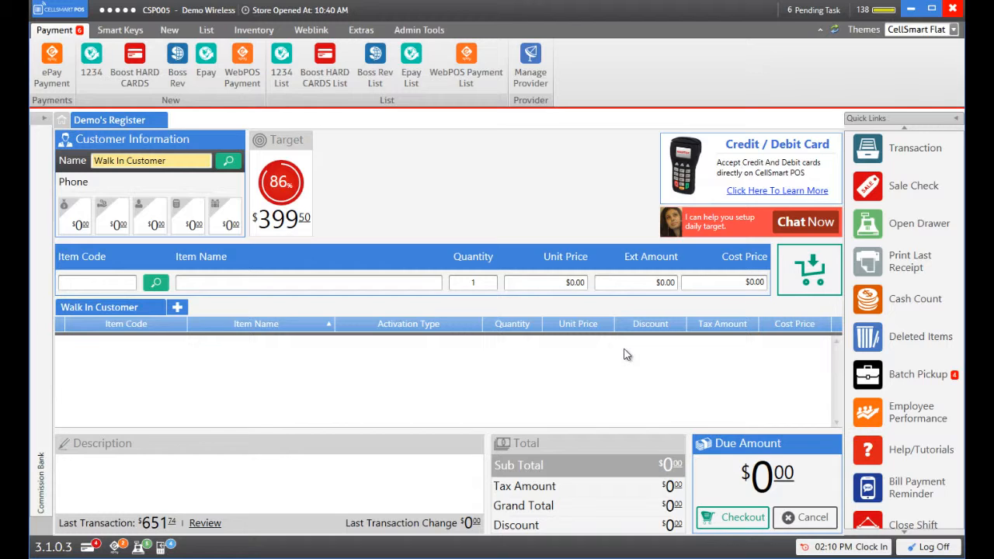
- Start a Refund or Exchange from the New ribbon commands
click(170, 29)
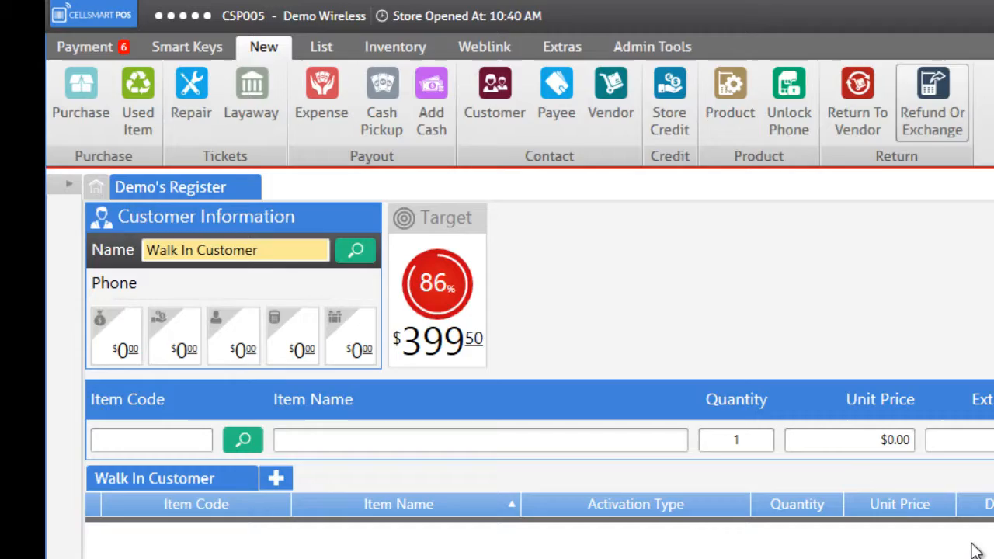
click(931, 101)
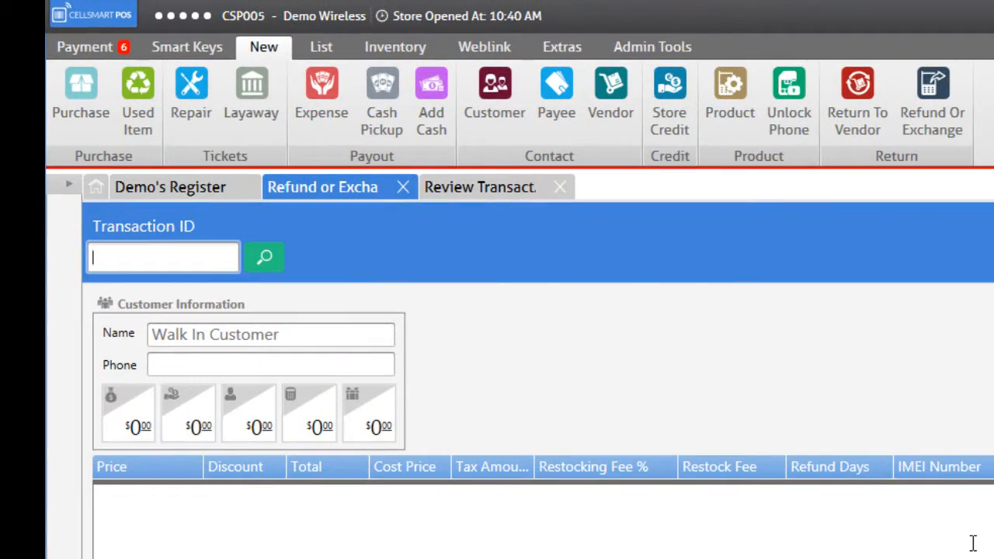
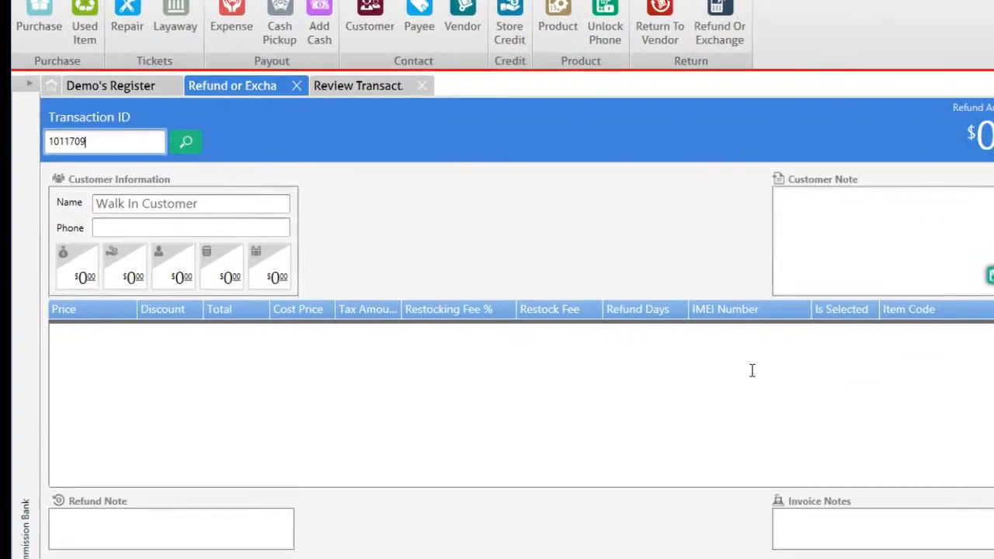
click(186, 141)
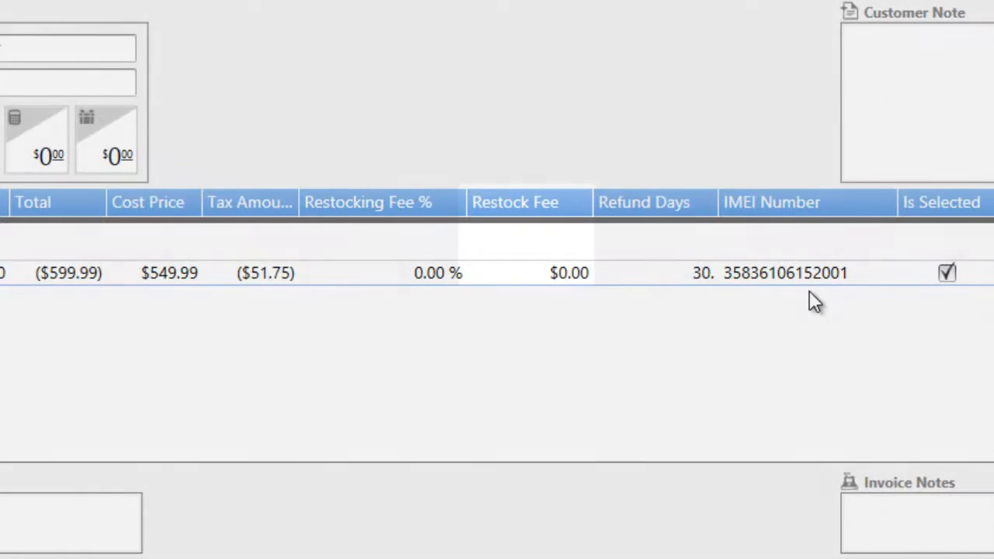
- Apply a 25% restocking fee to the Boost iPhone 6 and send the refund to the register
click(528, 202)
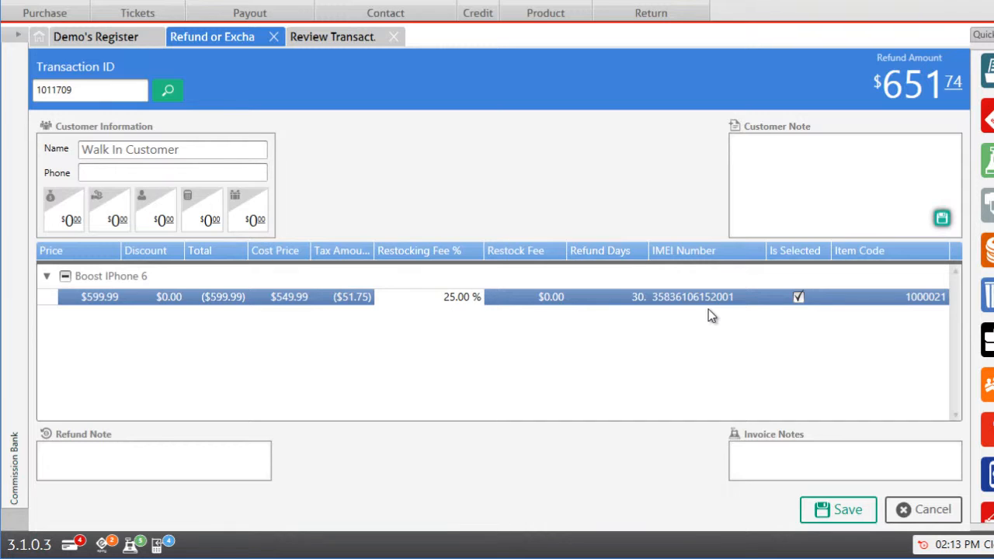
click(453, 297)
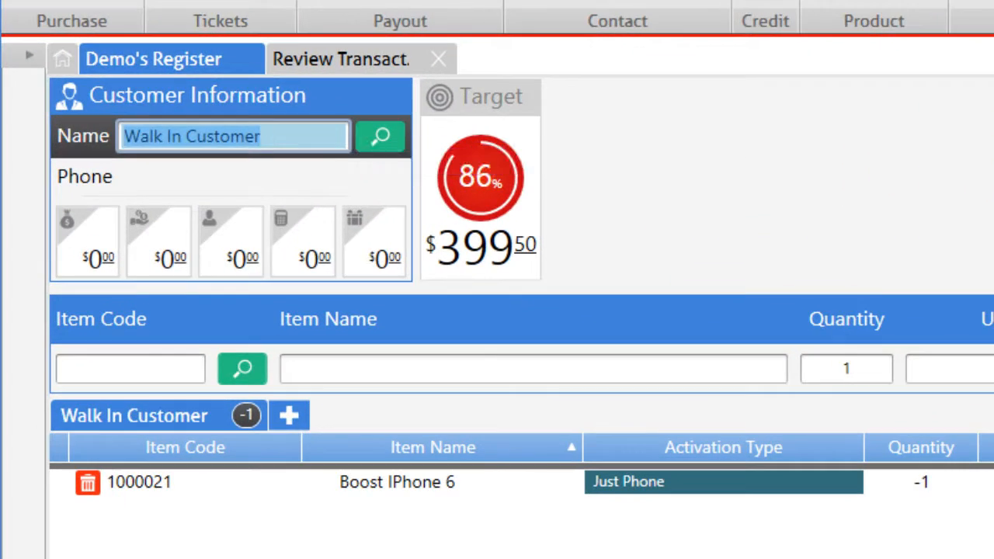
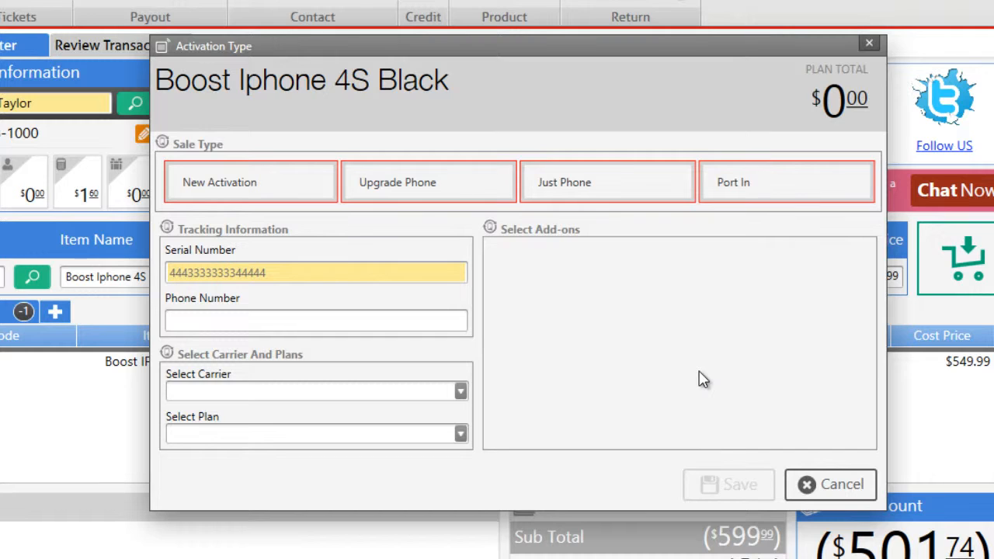
click(607, 182)
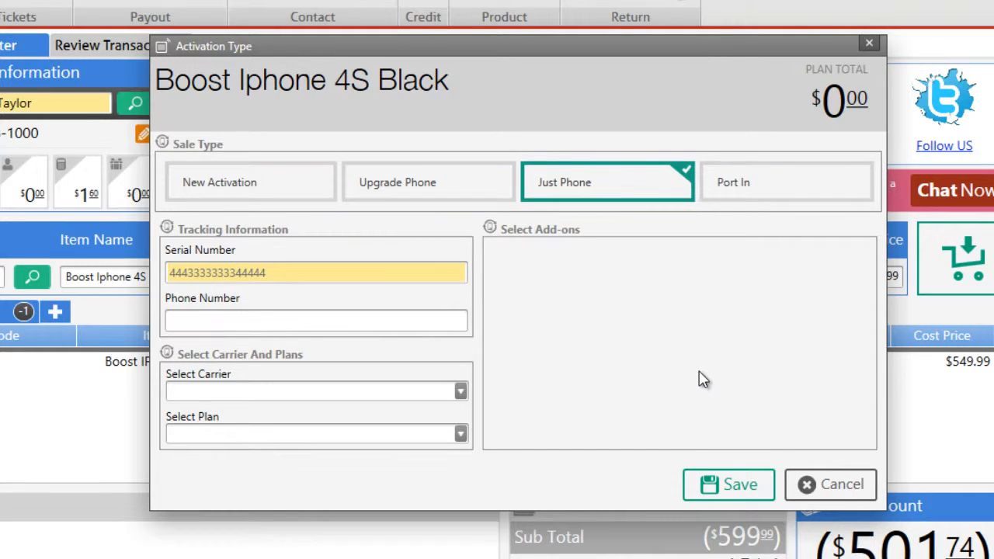
click(726, 484)
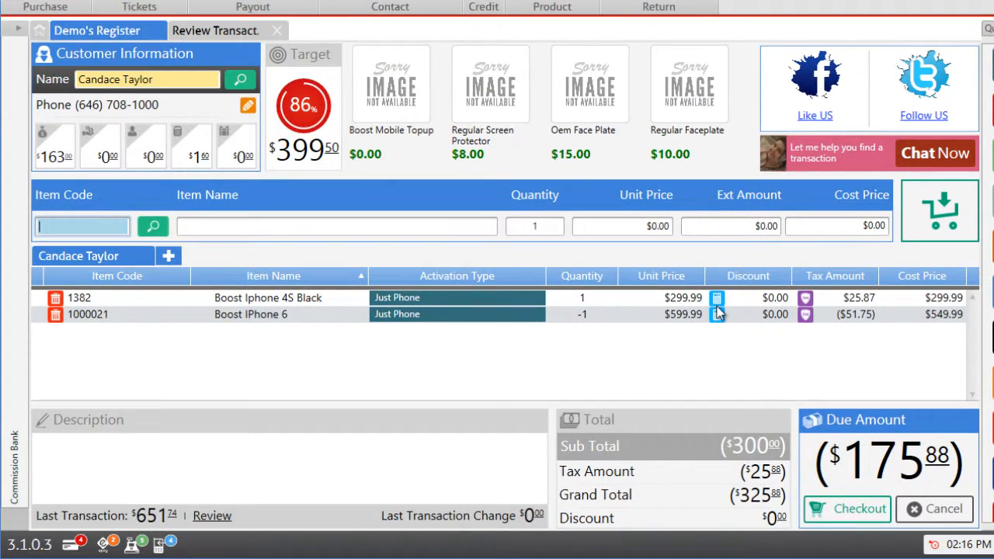
- Begin checkout for the $175.88 due on the exchange
click(846, 509)
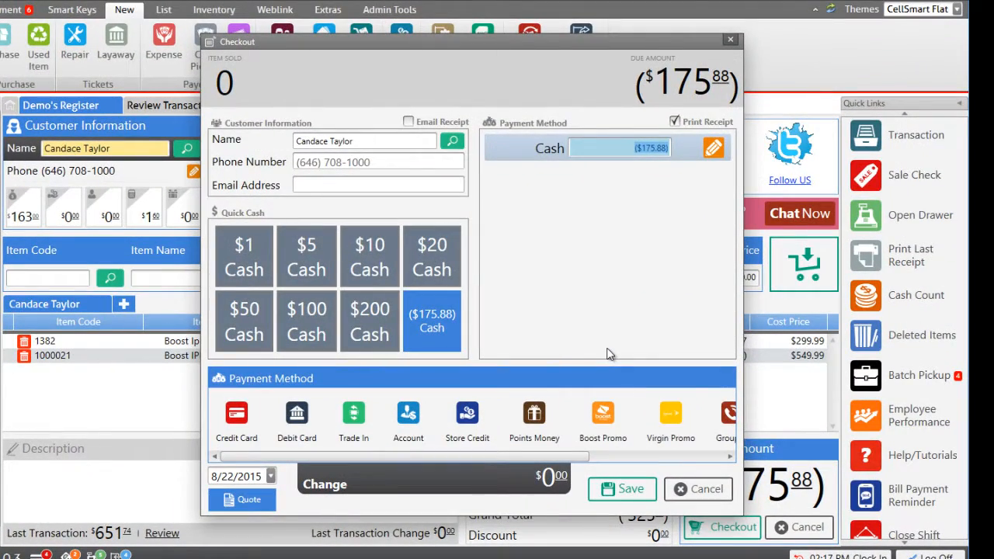
click(697, 488)
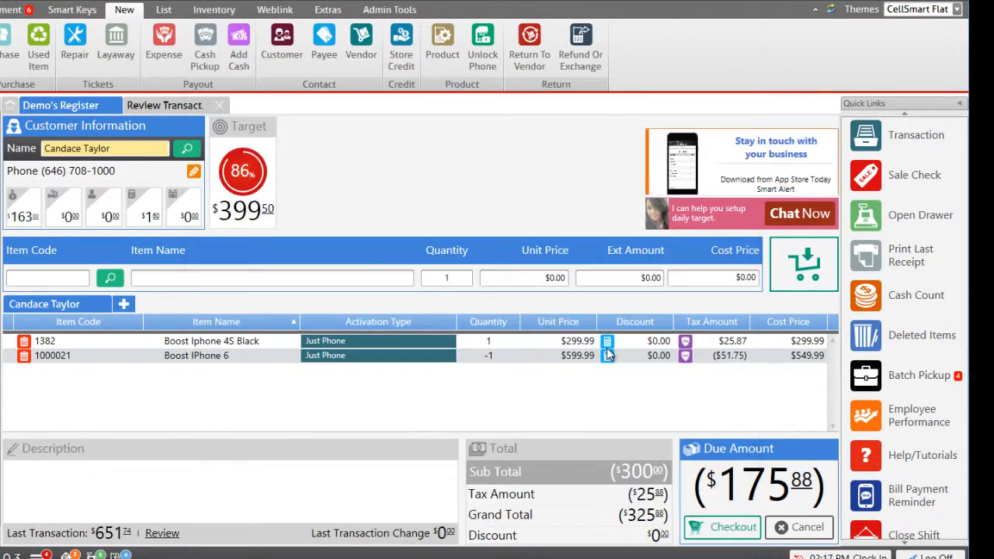
click(731, 526)
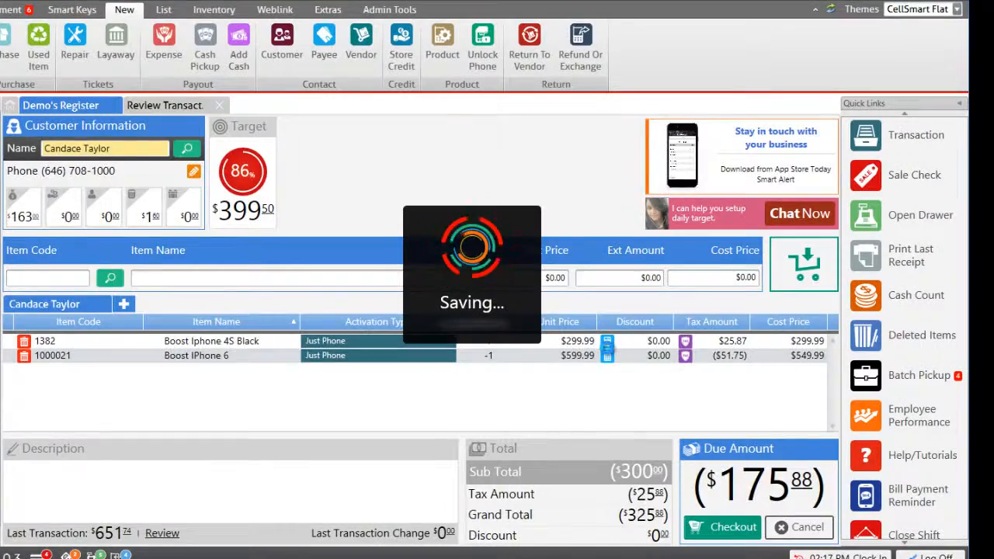